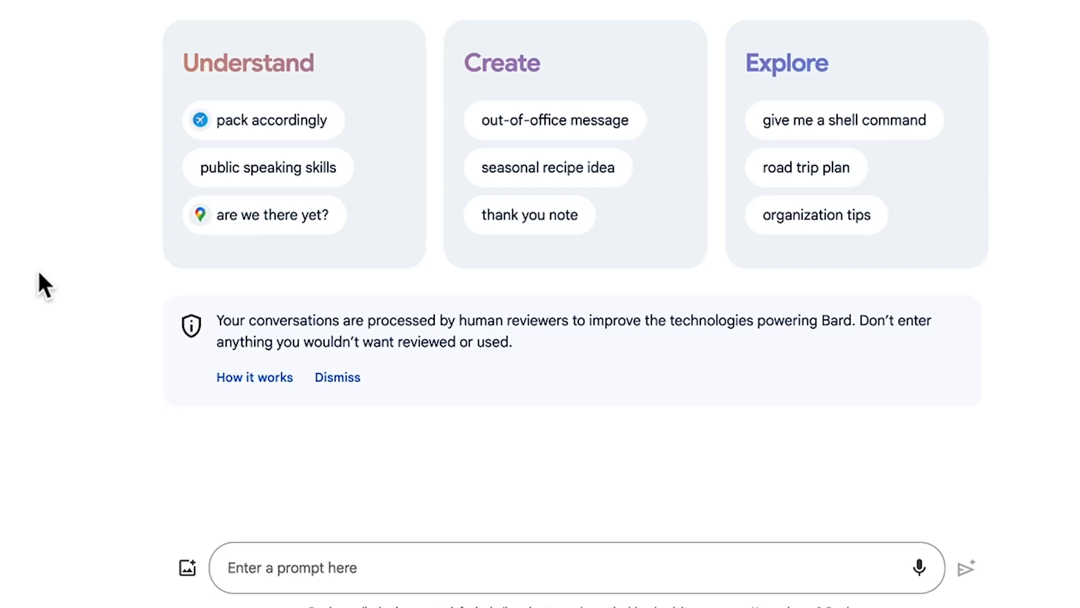
Step: Begin an image request in the Bard prompt box: 'create an image of' / 'create a picture of'
text(create an image of)
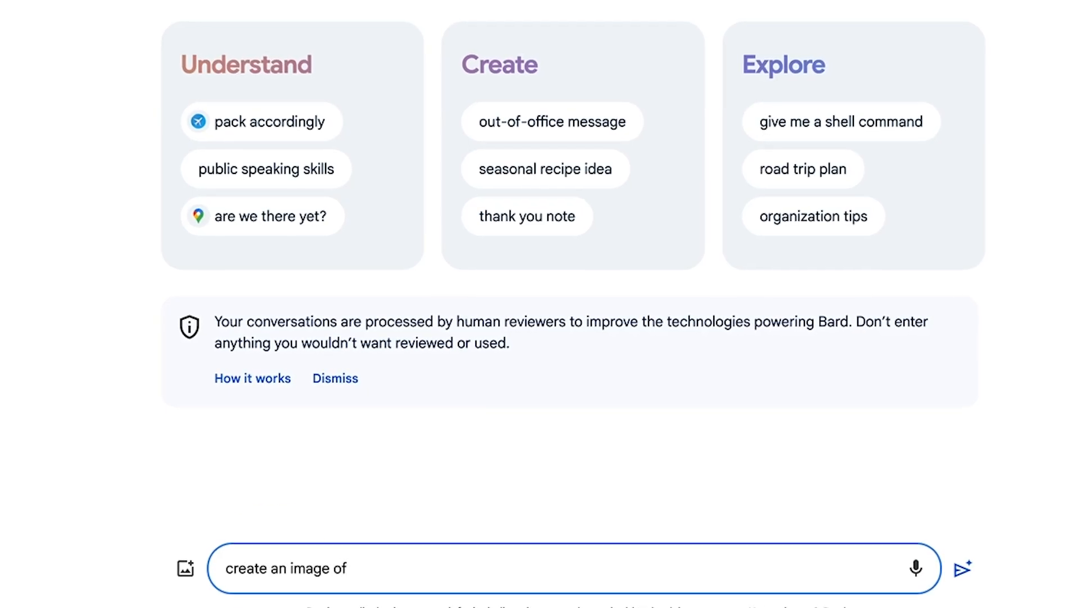
text(create a picture of)
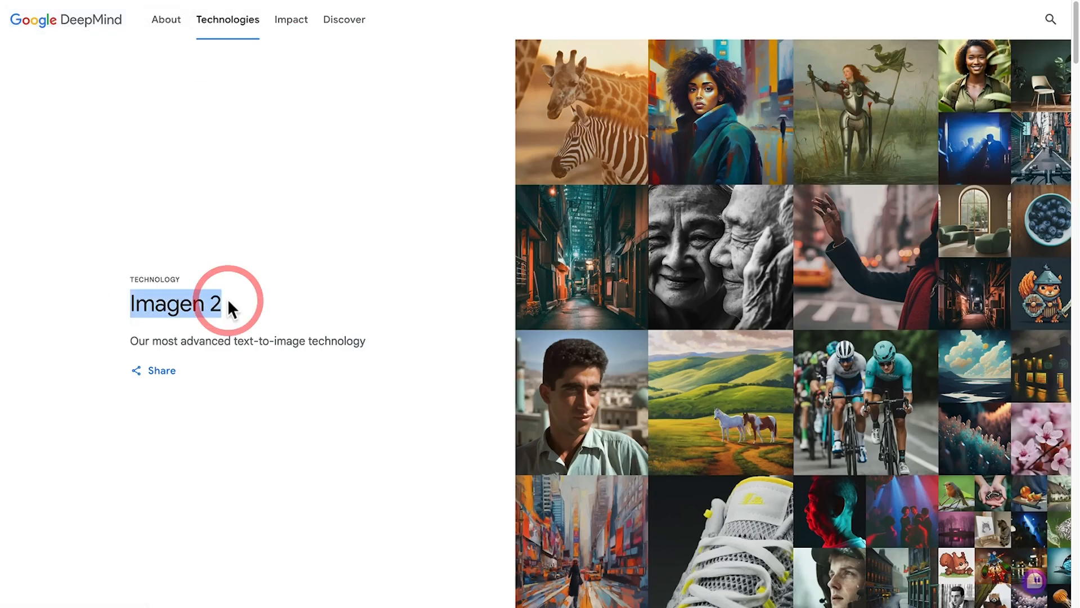
scroll(down, 3)
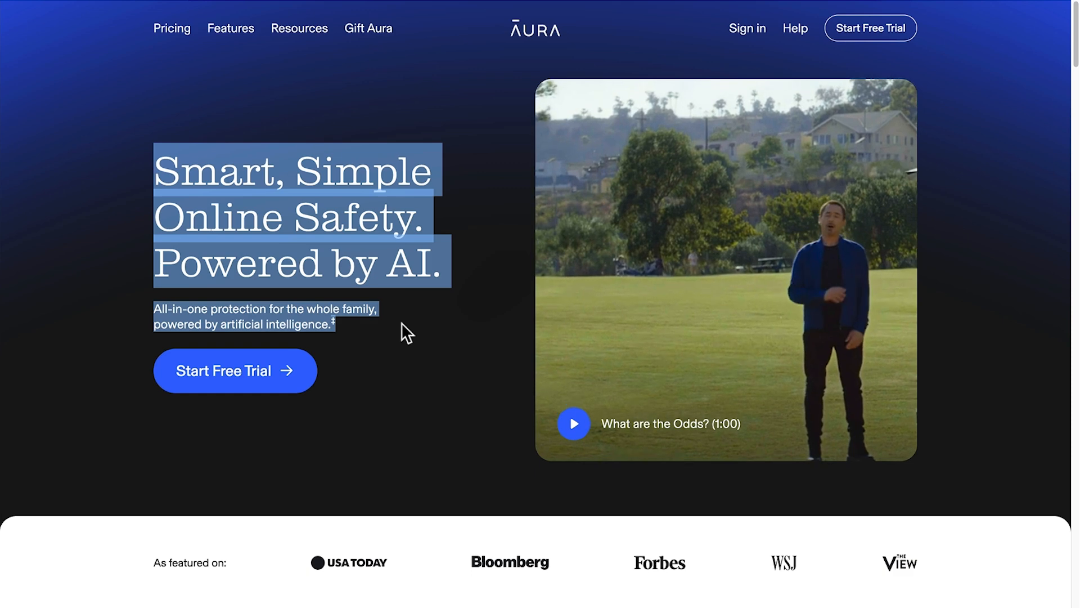
scroll(down, 3)
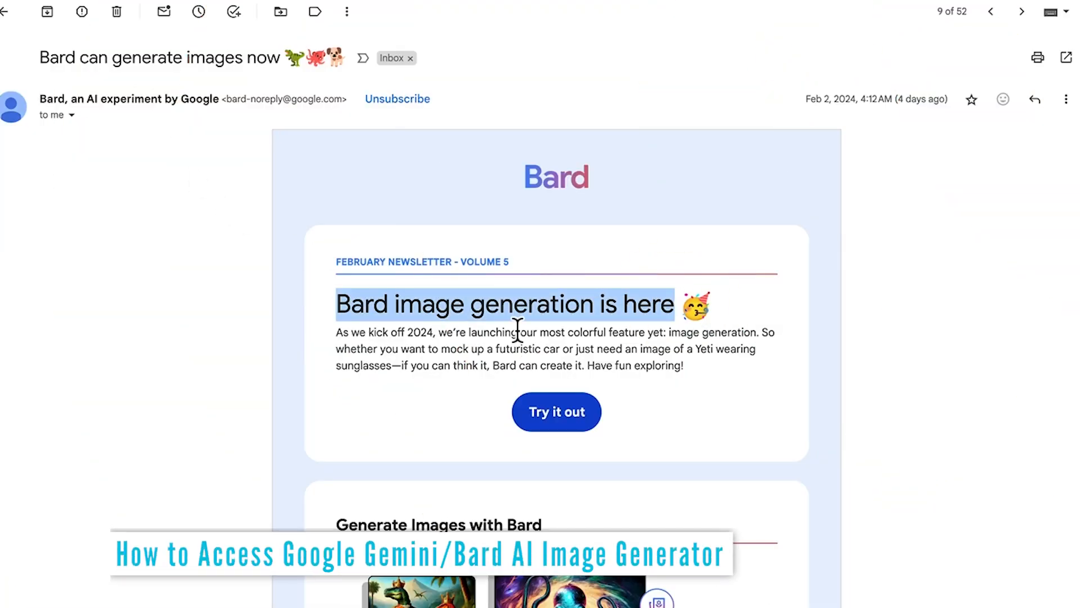
scroll(down, 3)
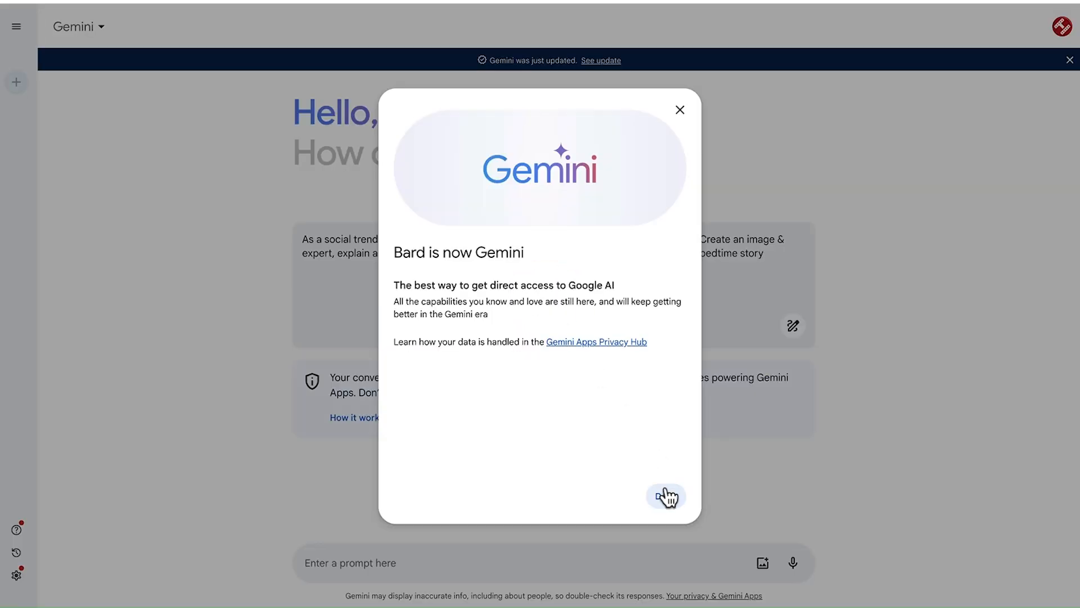
Step: Dismiss the 'Bard is now Gemini' announcement with Got it and return to the start page
click(665, 496)
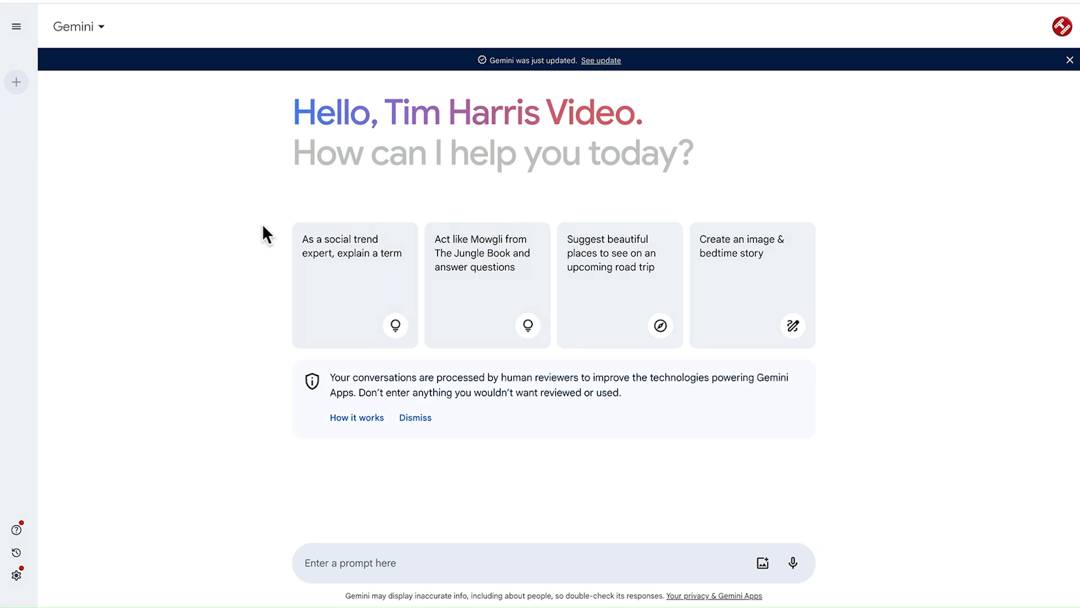
scroll(down, 3)
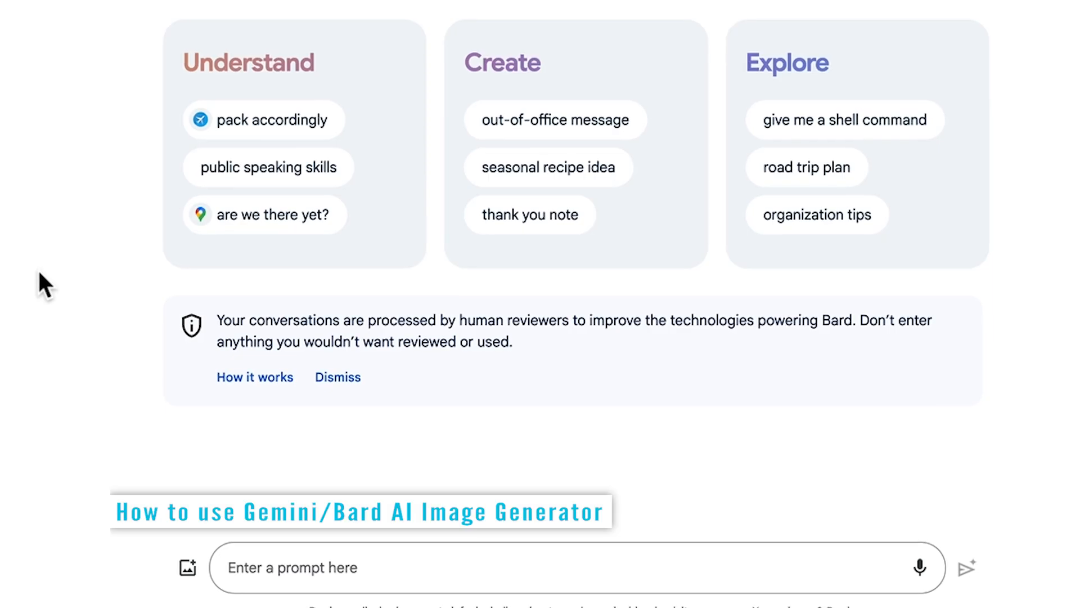
Step: Send Gemini 'create an image of a post-apocalyptic world with overgrown ruins and survivors in makeshift settlements'
text(create an image of)
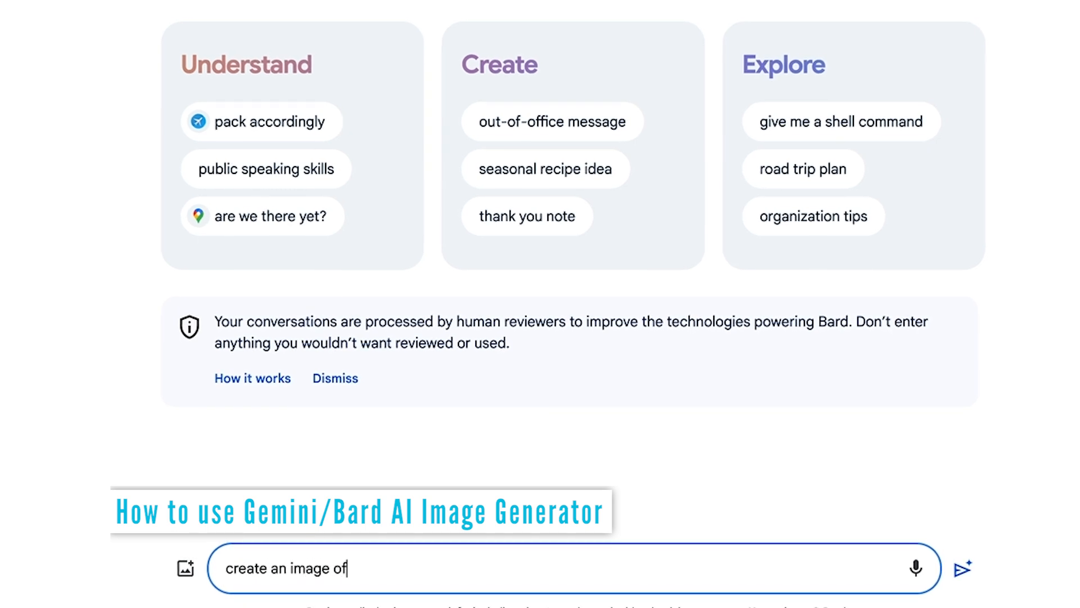
text(create a picture of)
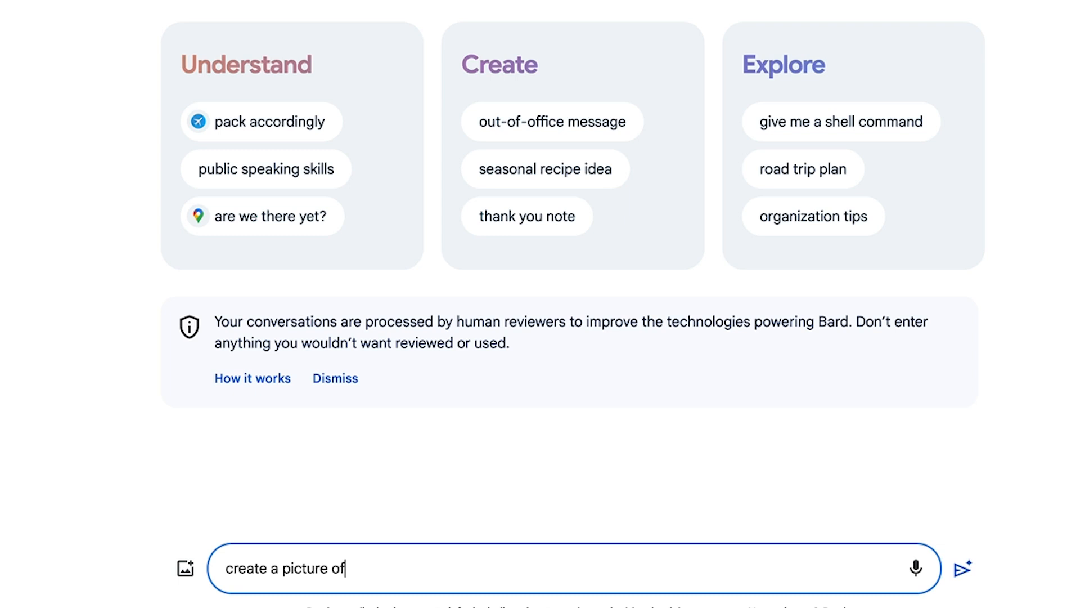
text(create an image of)
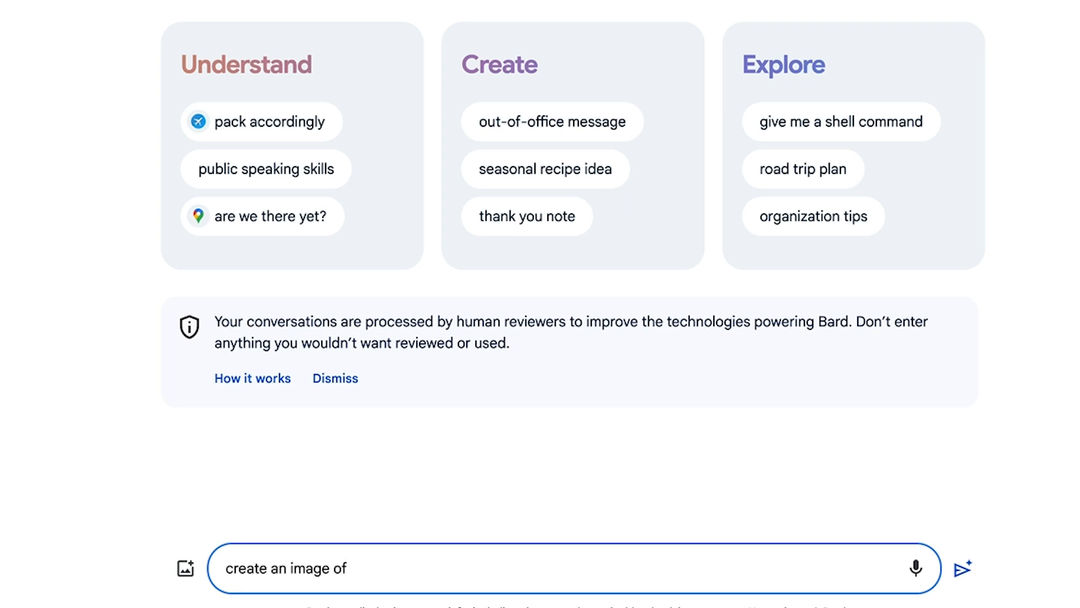
text(a post-apocalyptic world with overgrown ruins and survivors in makeshift settlements)
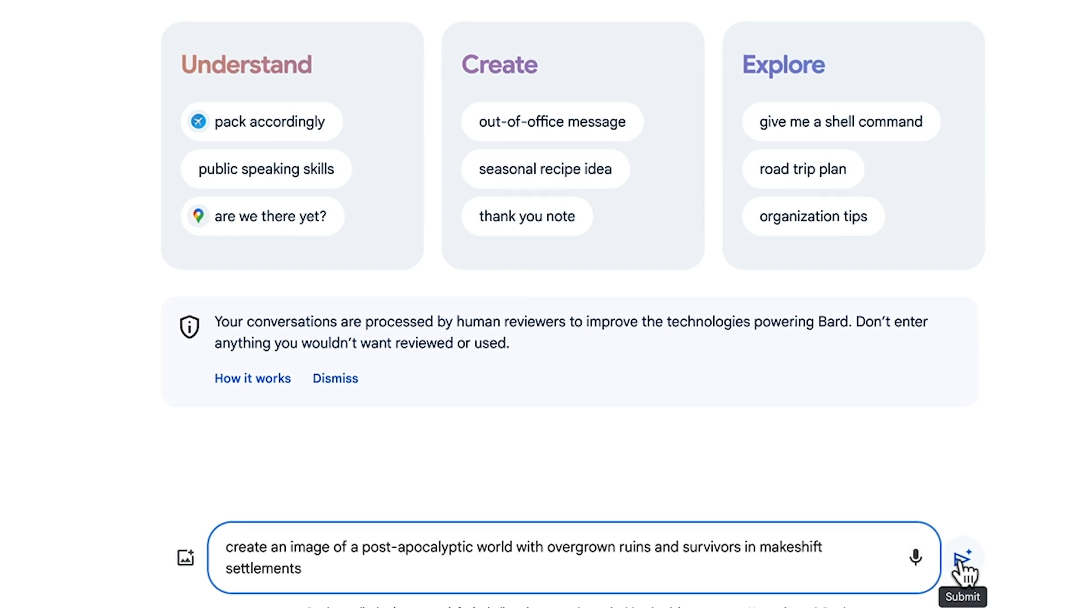
click(964, 568)
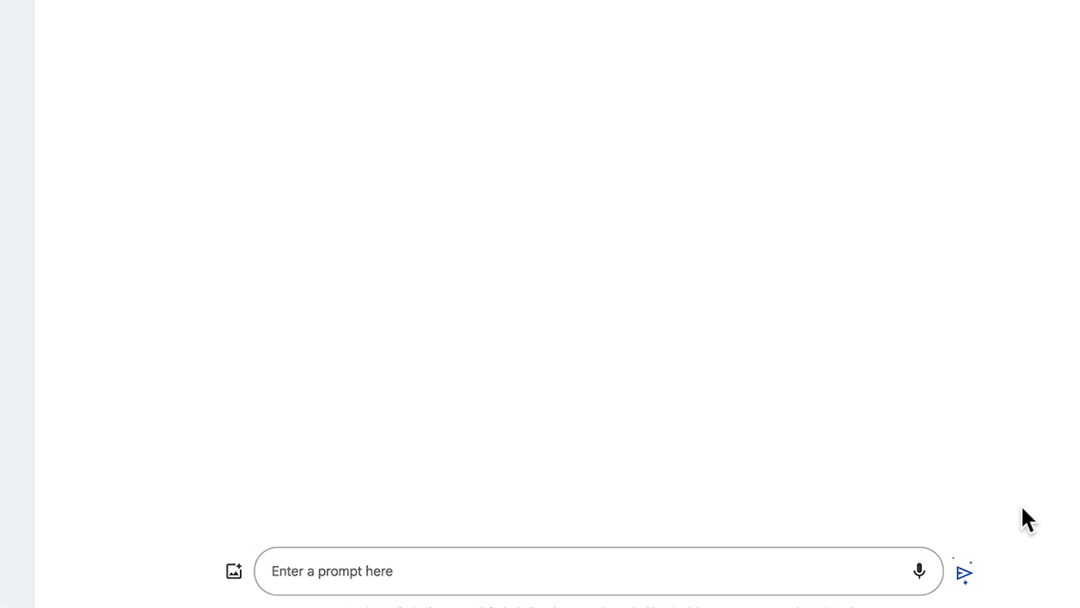
Step: Enlarge and step through the generated ruins images, then generate a fourth one
click(963, 573)
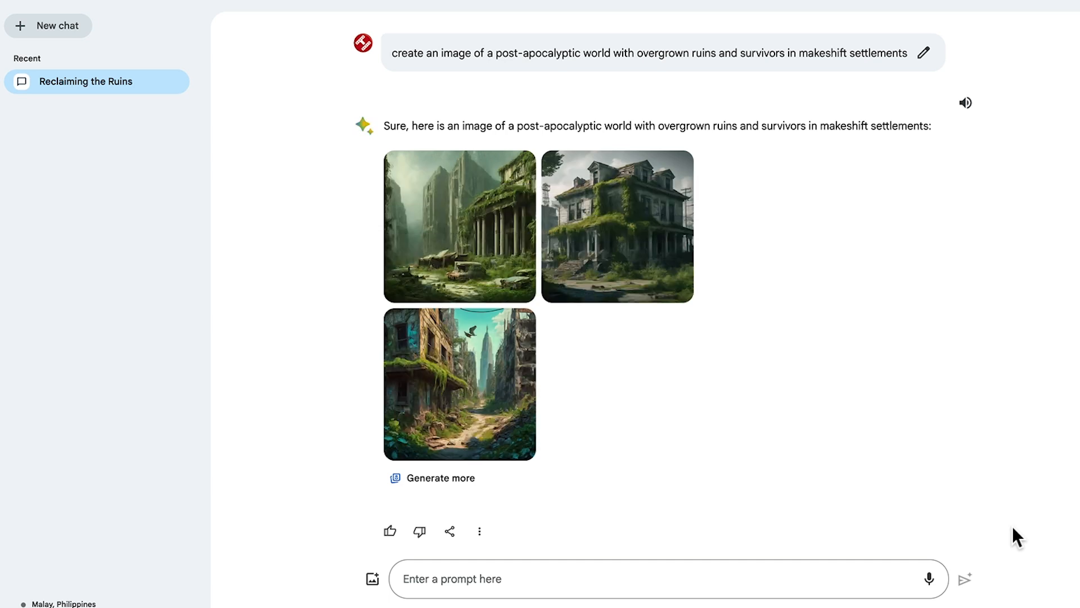
click(459, 226)
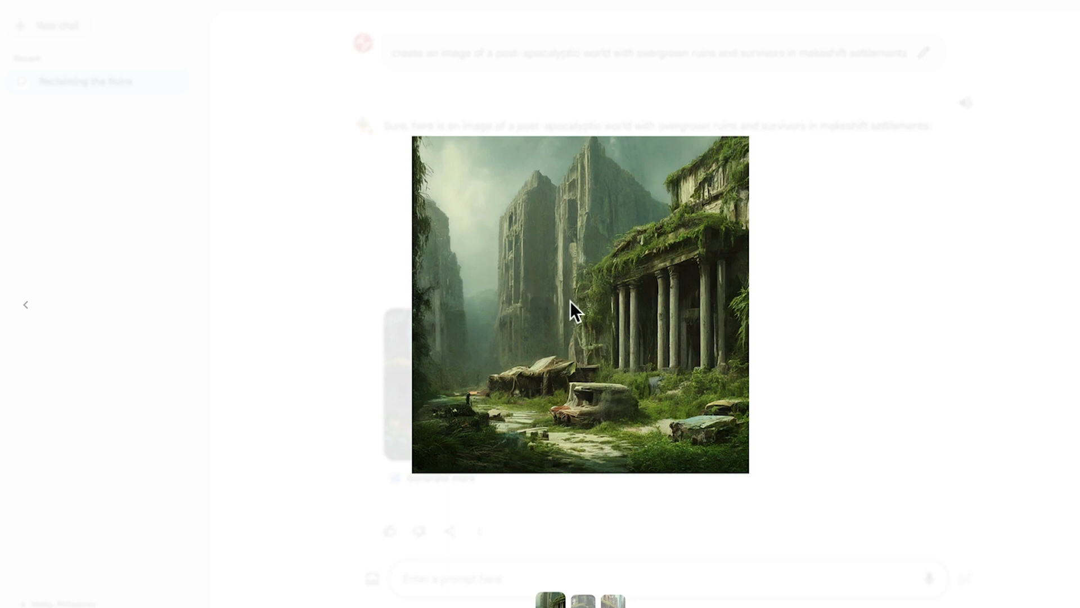
click(580, 598)
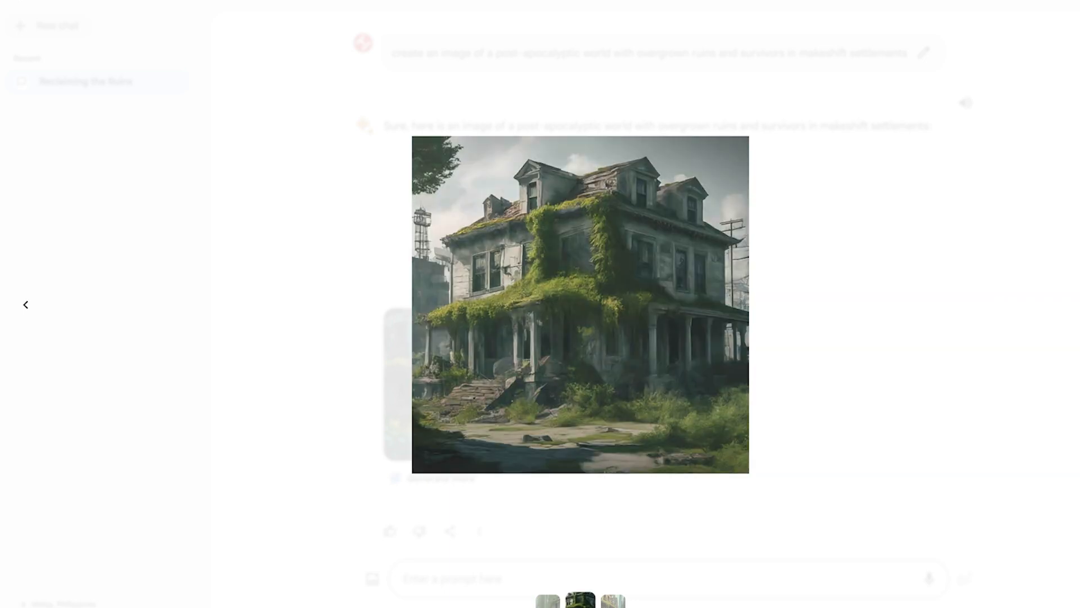
click(611, 598)
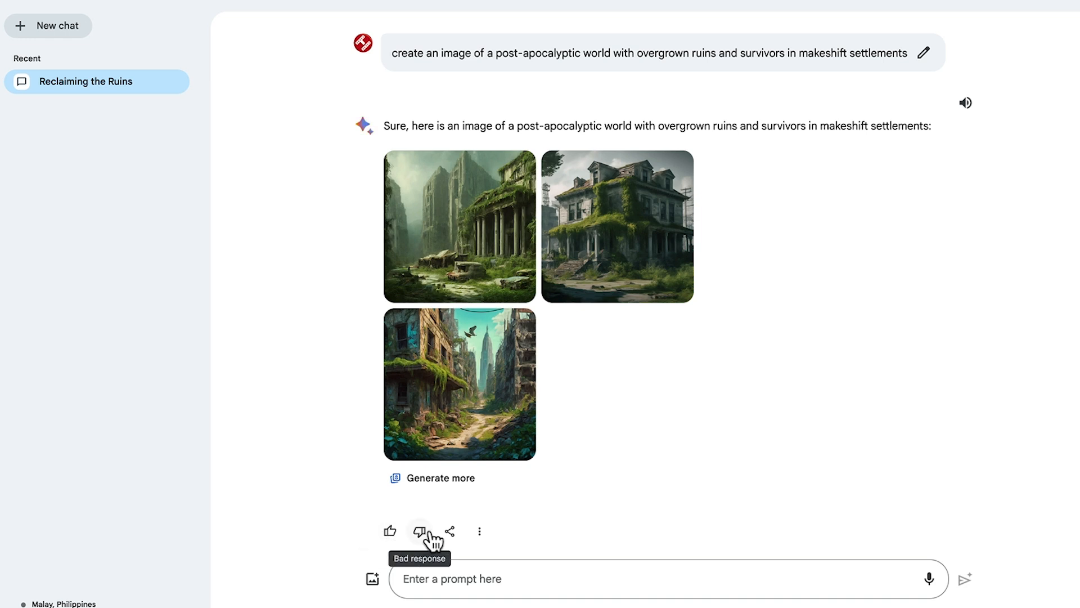
click(449, 530)
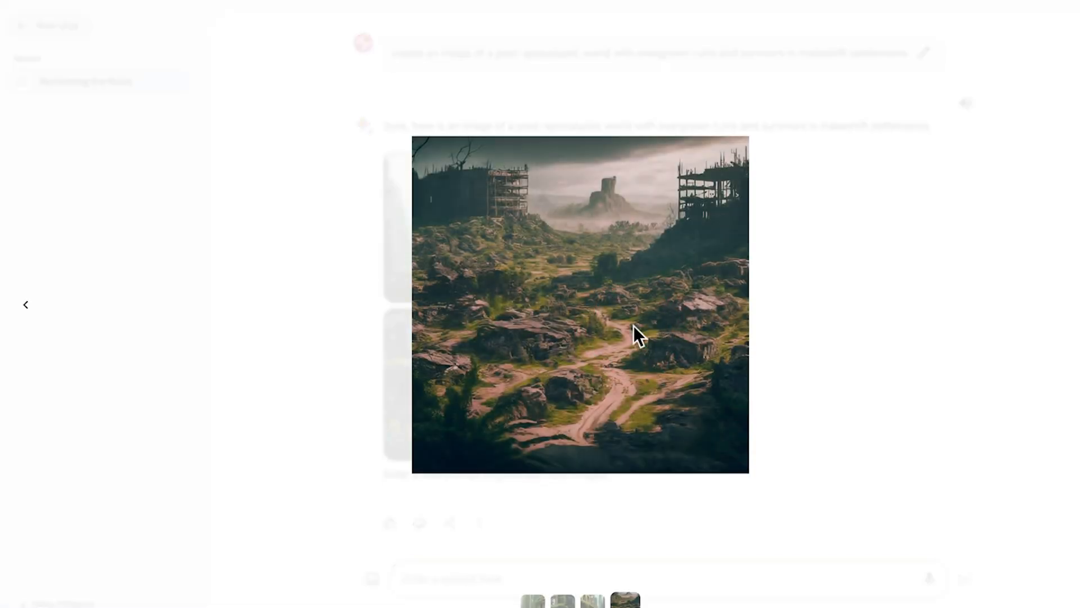
mouse_move(59, 5)
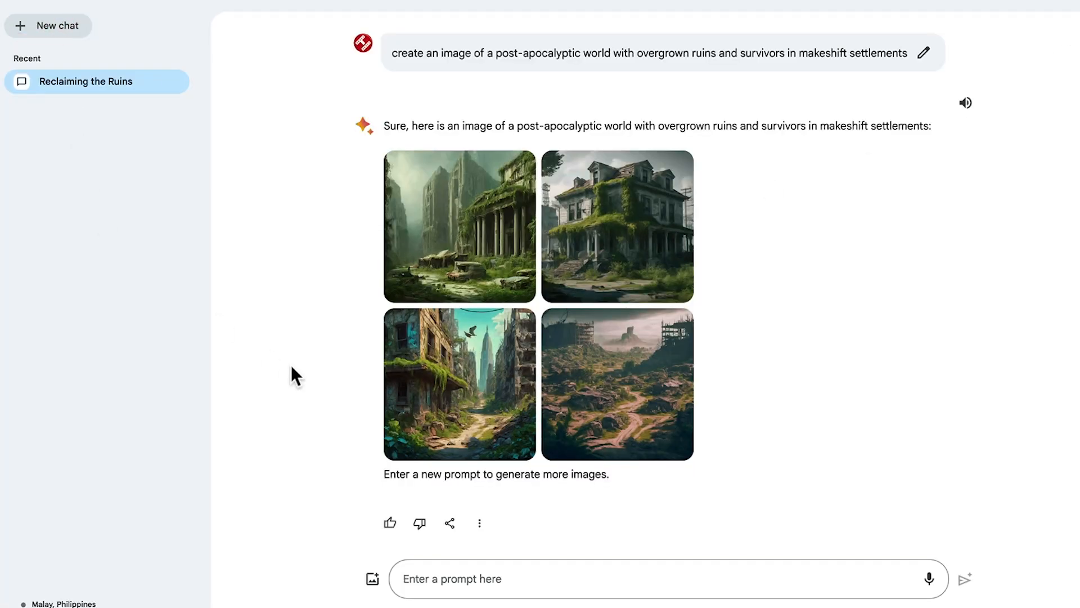
Step: Request a cyberpunk character with cybernetic enhancements and AR interfaces, then view the portraits enlarged
text(create an image of a cyberpunk character with cybernetic enhancements and augmented reality interfaces)
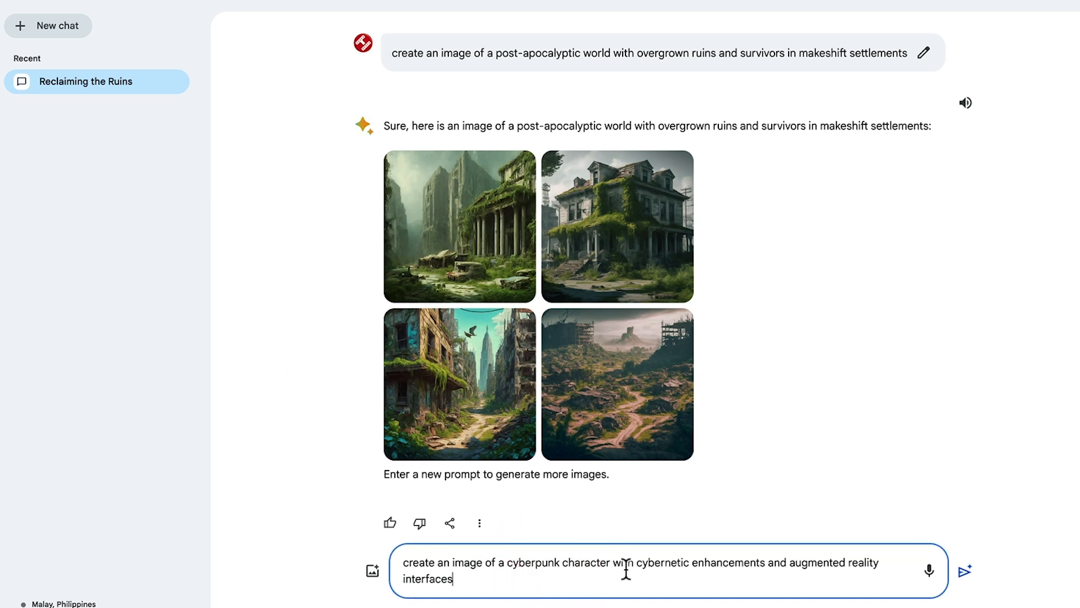
click(965, 571)
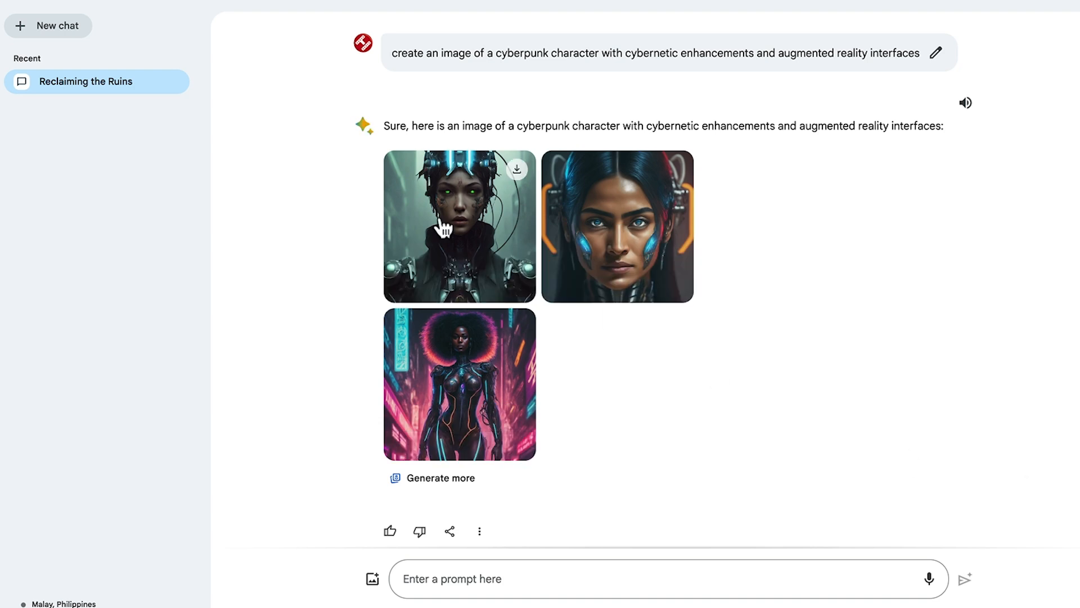
click(459, 227)
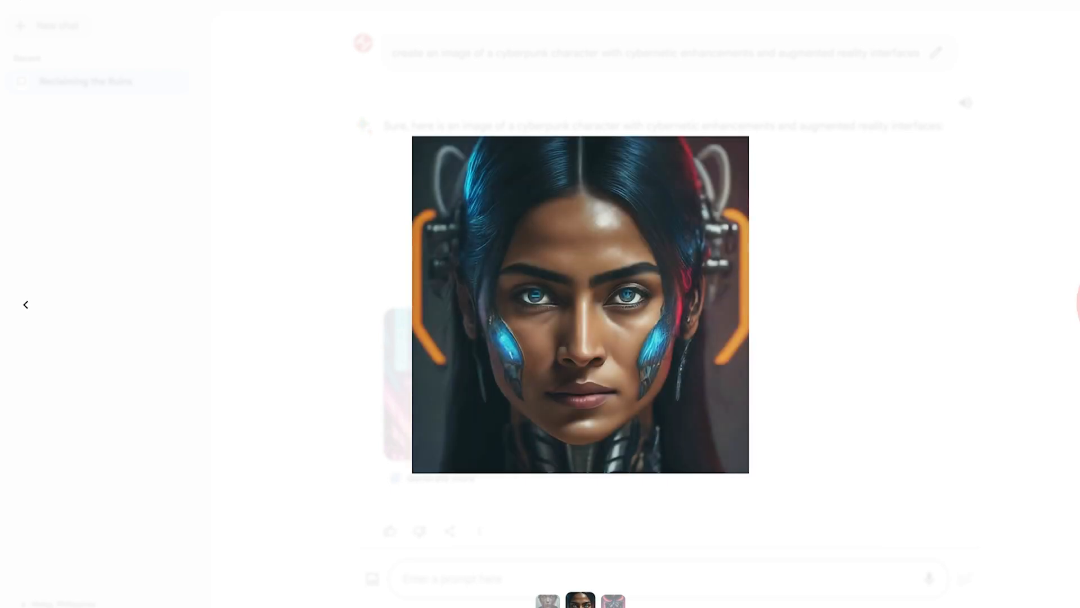
click(612, 600)
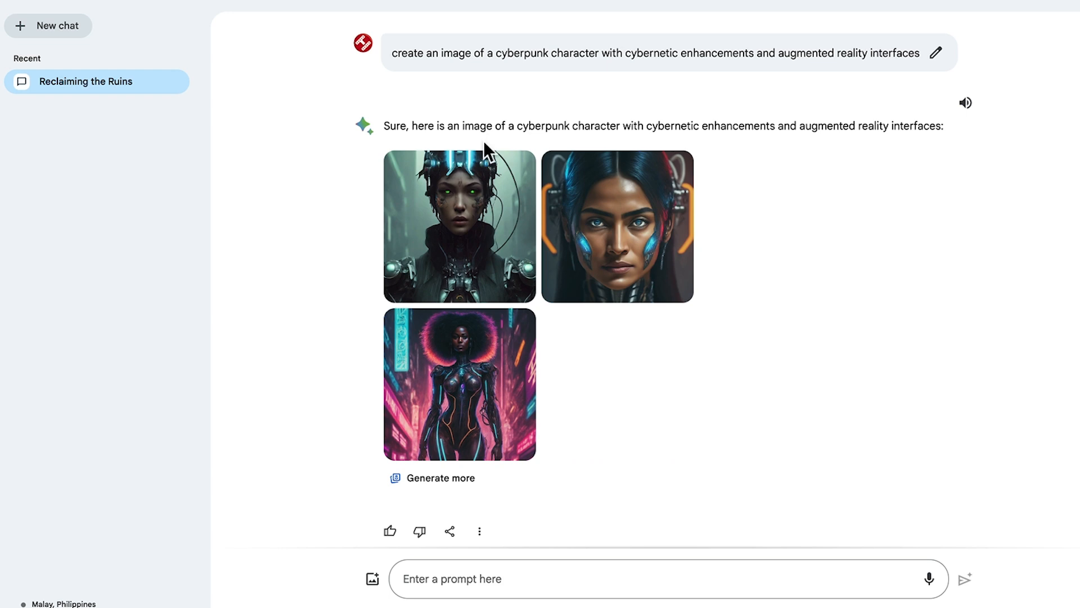
click(522, 176)
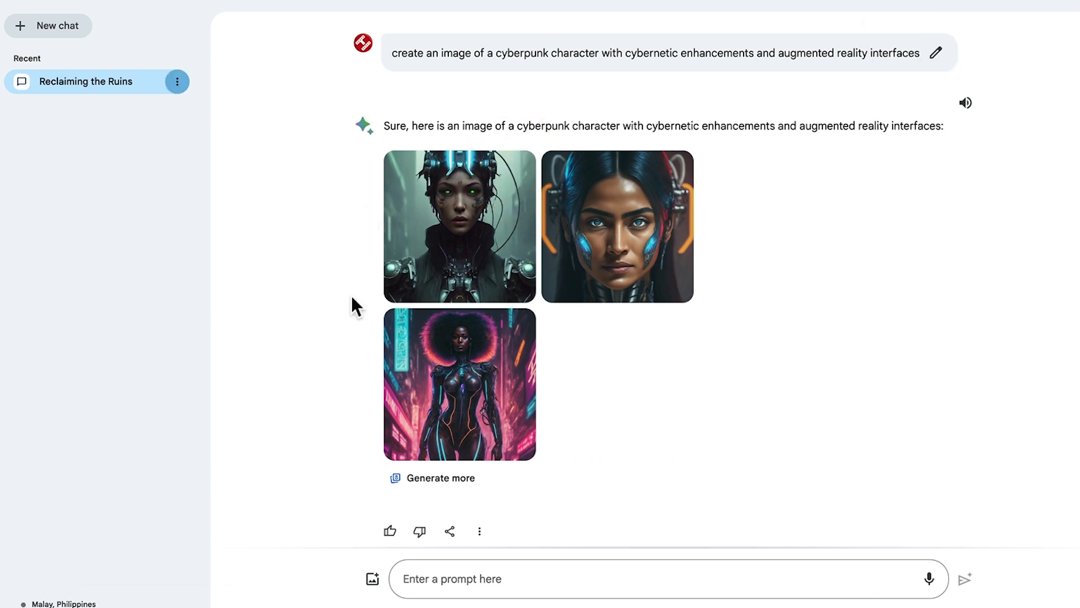
Step: Rename the 'Reclaiming the Ruins' chat to 'Ruins / Cyber' from its sidebar menu
click(177, 81)
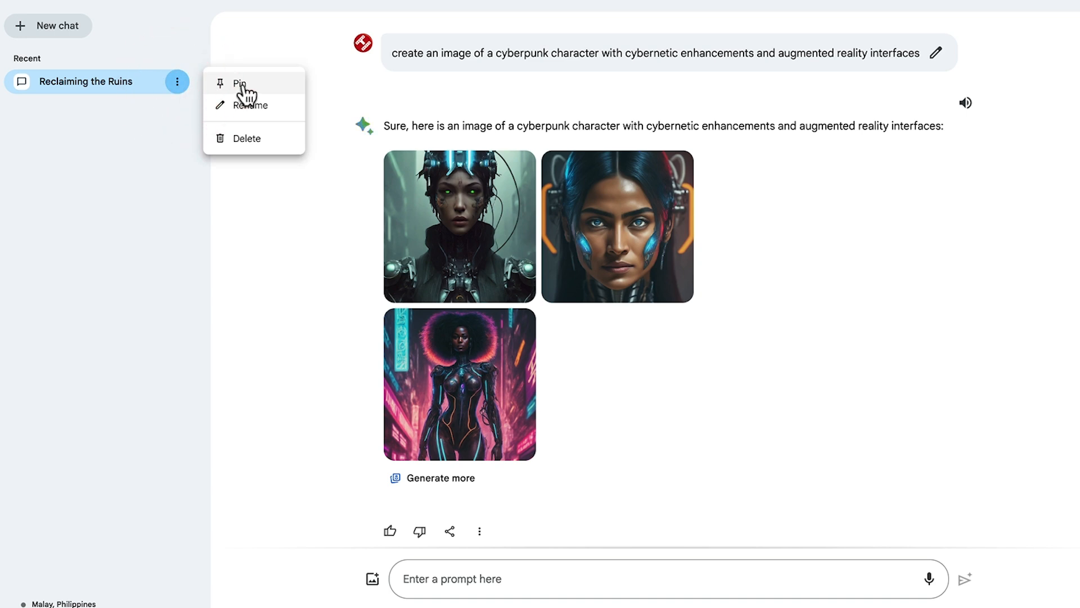
mouse_move(246, 113)
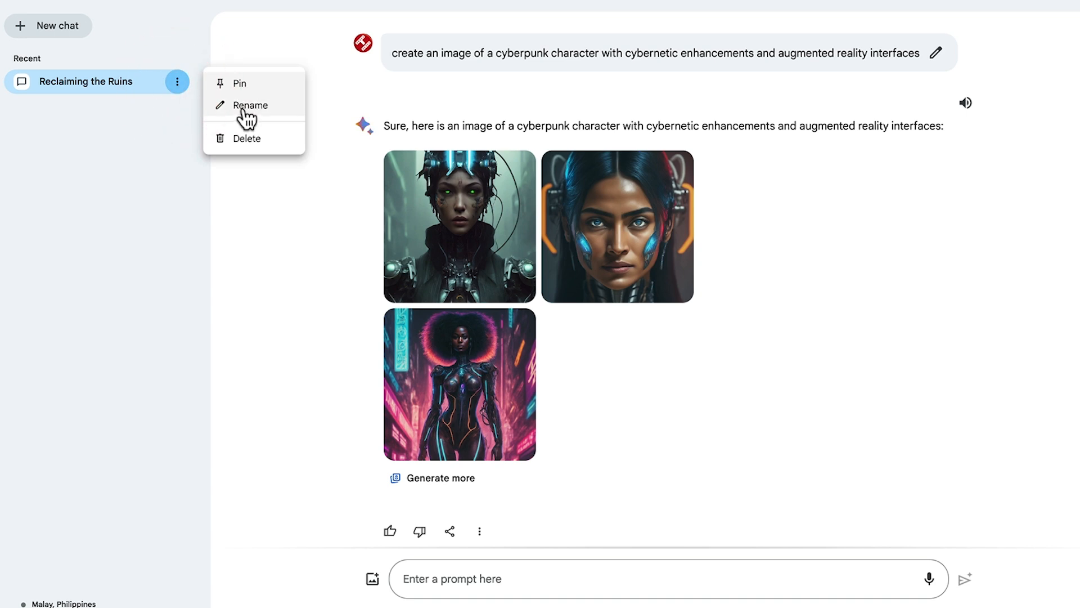
click(250, 105)
text(Ruins / Cypb)
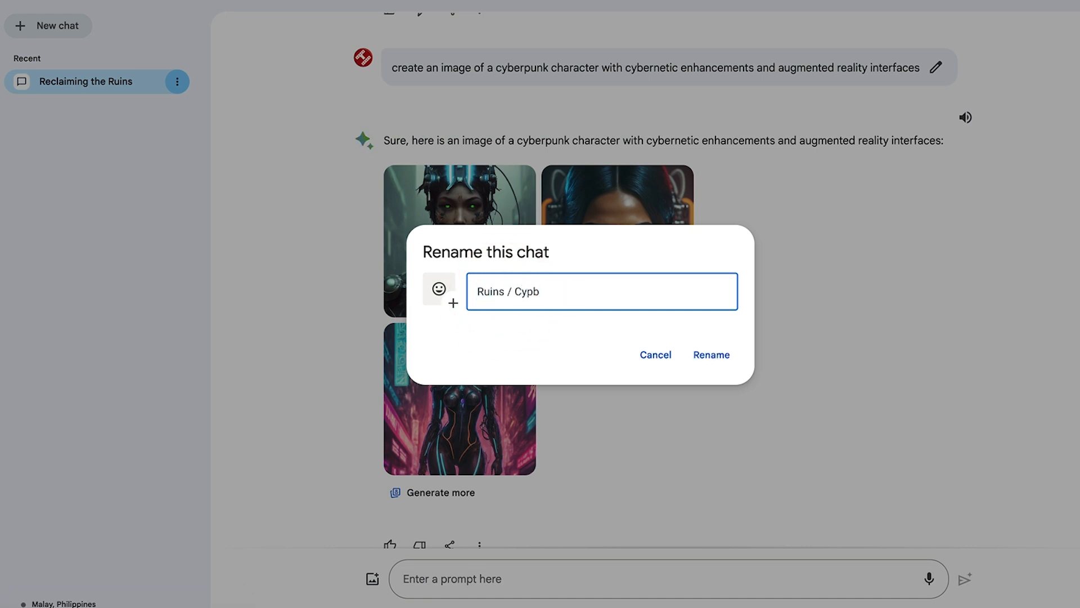
text(Cyber)
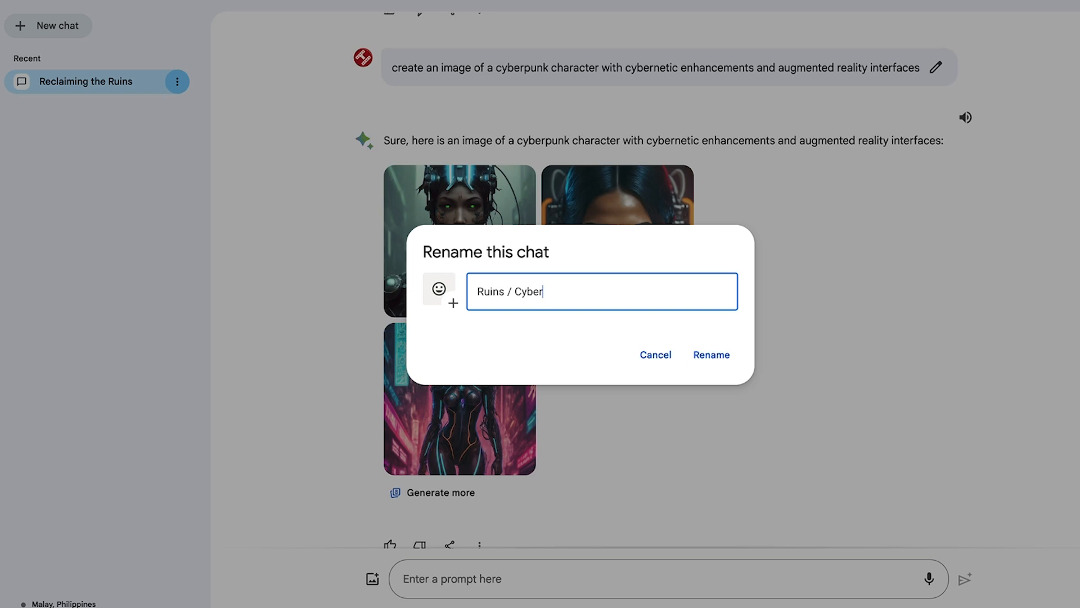
click(711, 355)
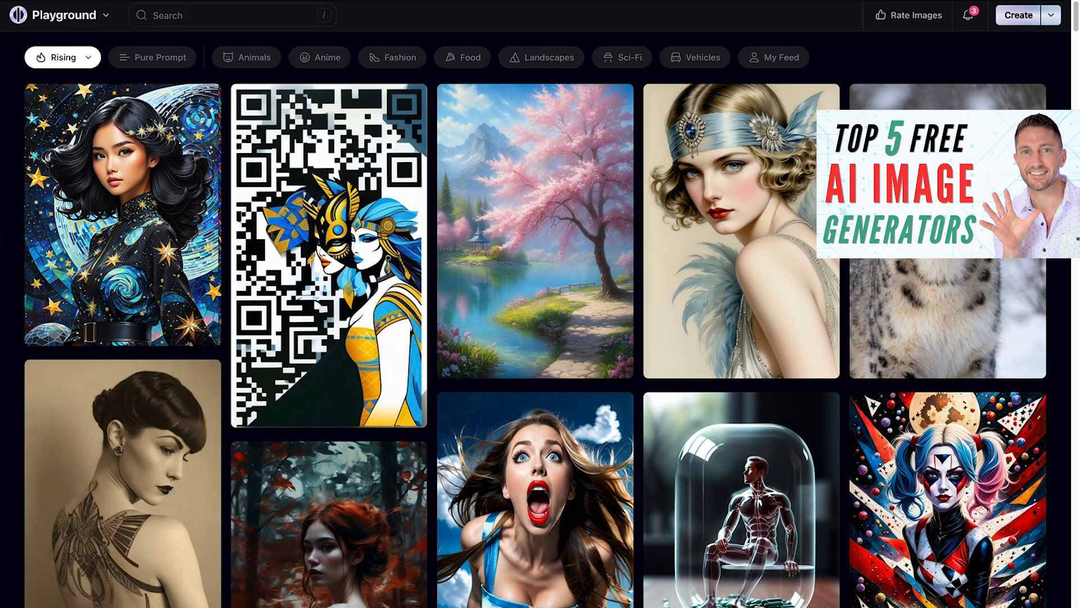
Step: From Your Canvas Files, create the new canvas 'Cyberpunk Character' with a 1024×1024 frame
click(66, 15)
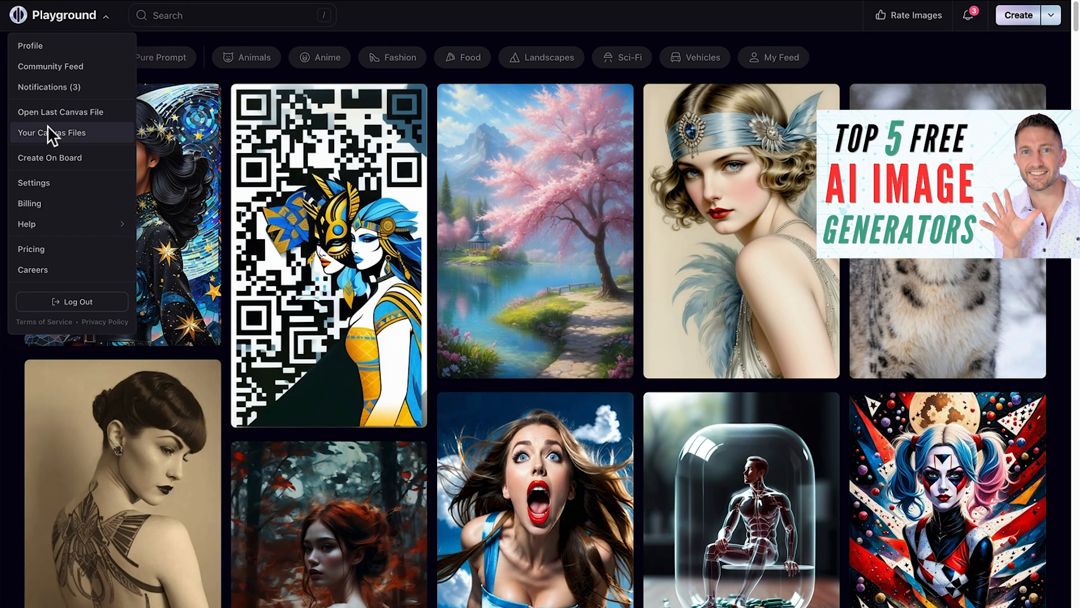
click(51, 133)
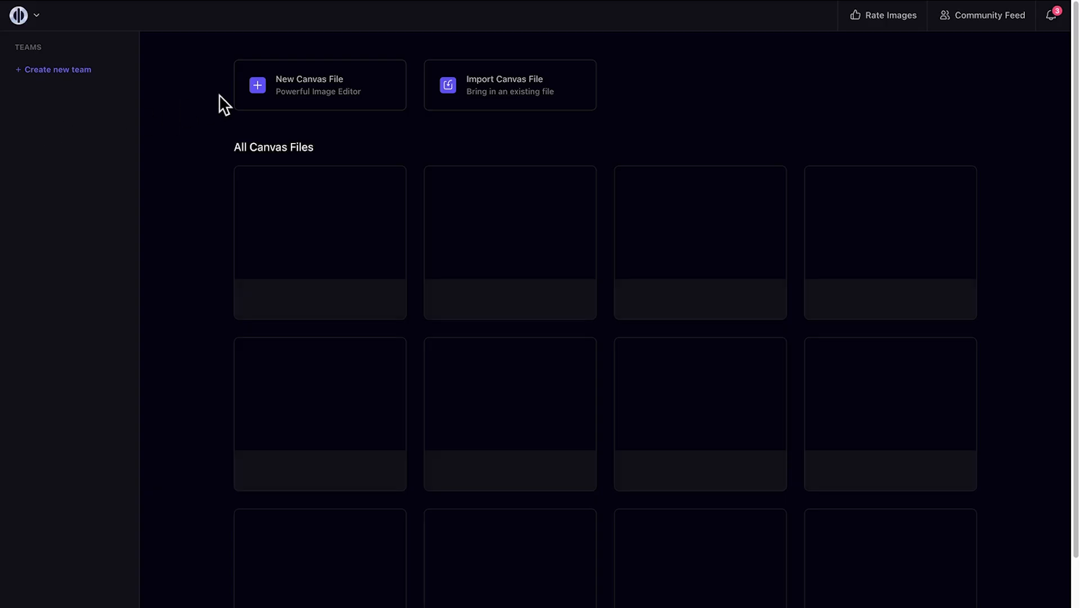
mouse_move(258, 93)
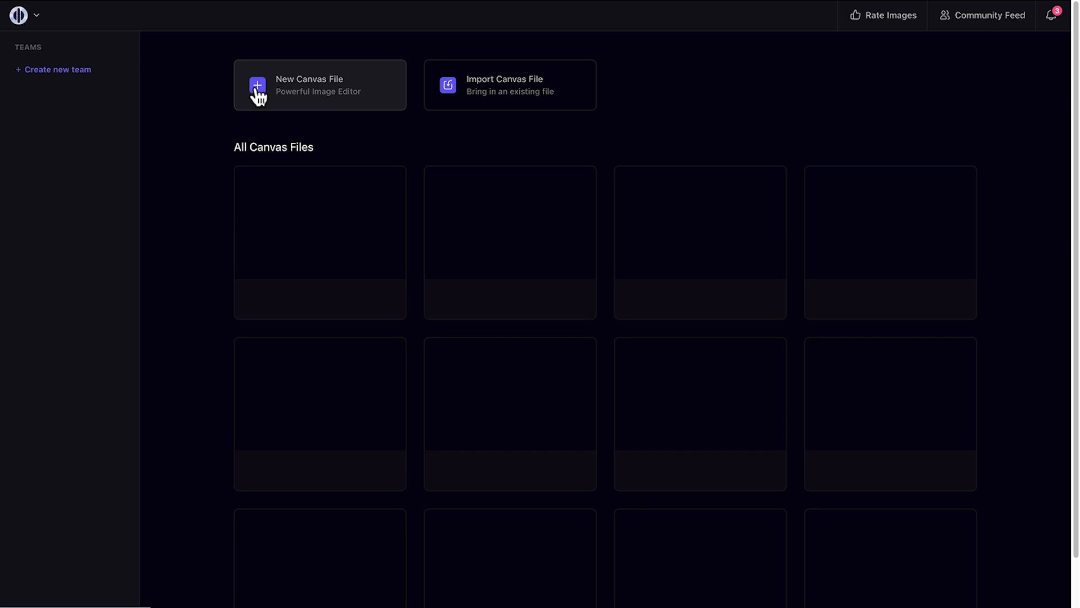
click(258, 88)
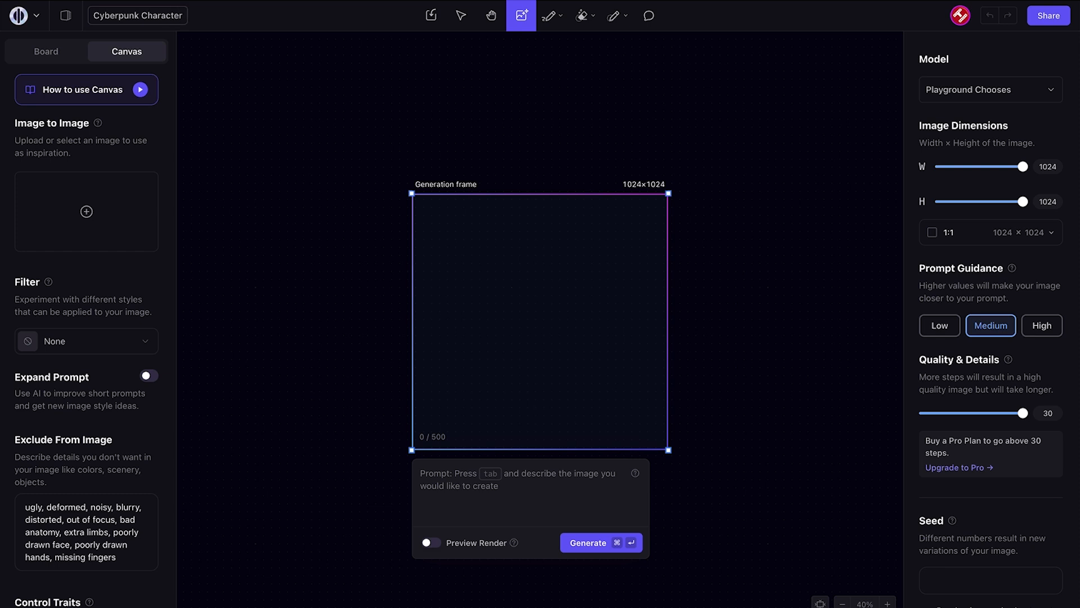
Step: Drop the cyberpunk portrait JPEG in as the Image to Image inspiration and set Number of Images to 3
click(87, 211)
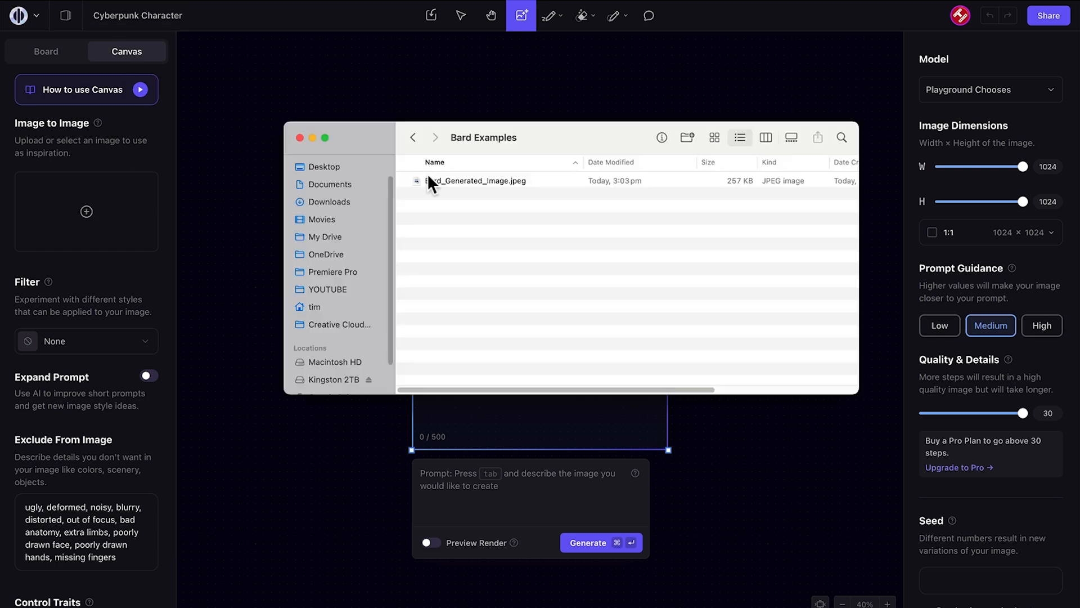
drag(475, 180, 96, 211)
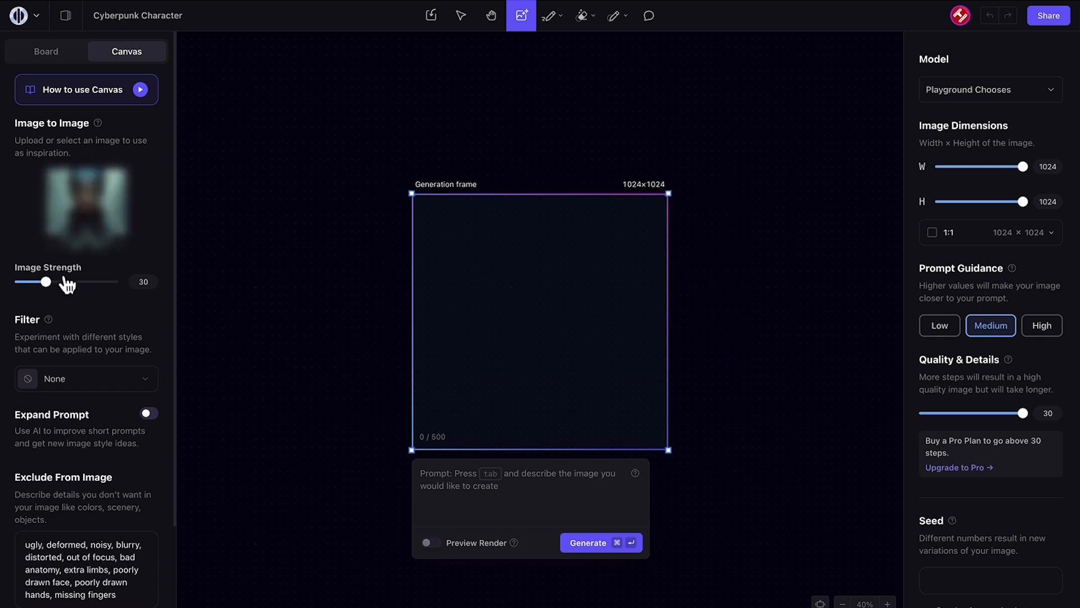
mouse_move(156, 204)
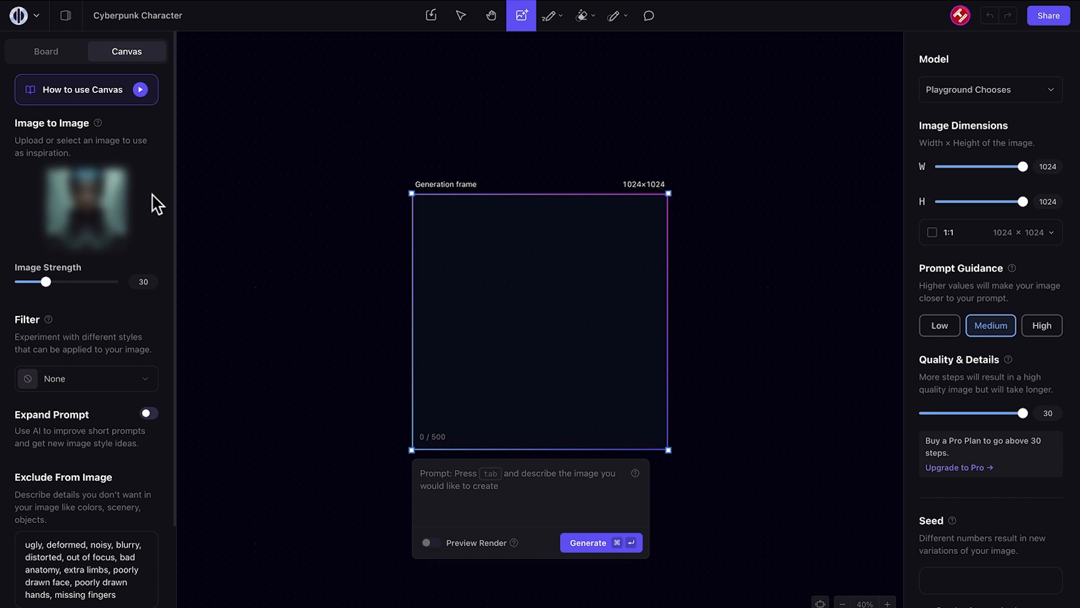
scroll(down, 3)
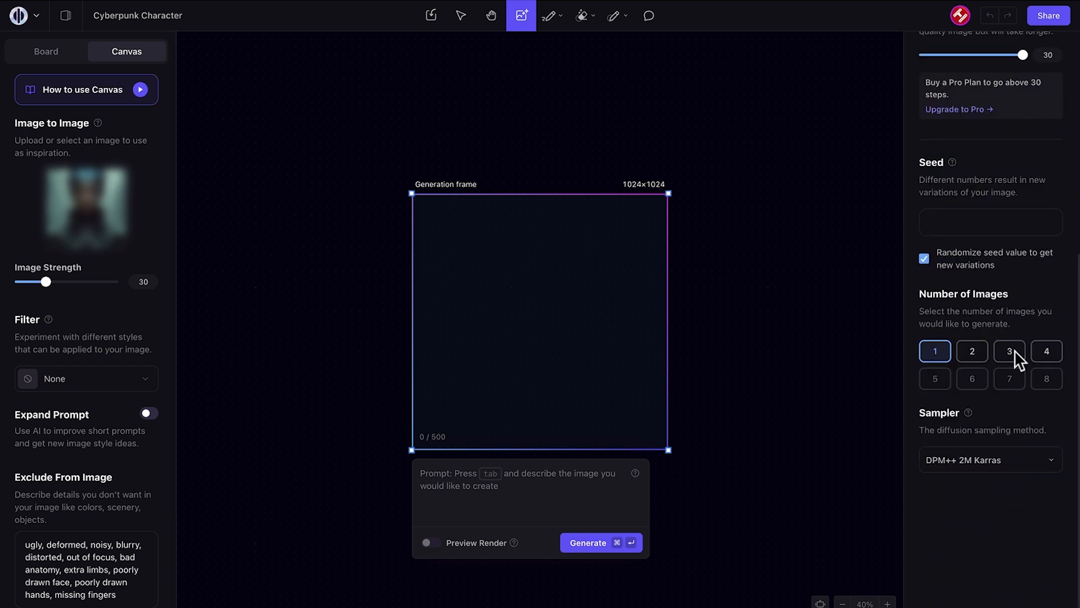
click(1009, 351)
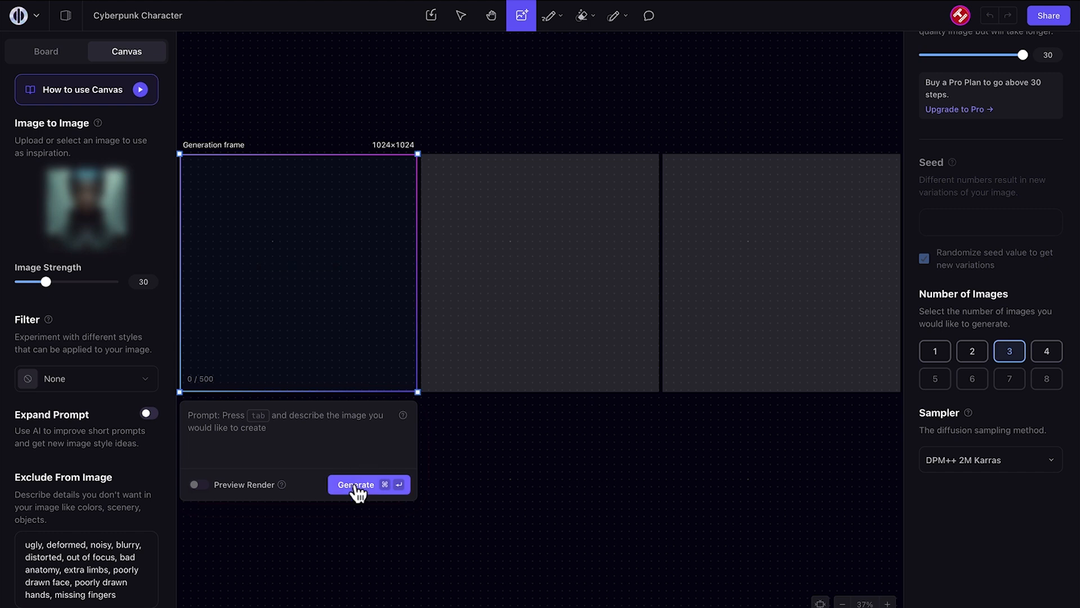
Step: Generate three helmeted cyberpunk portraits from the inspiration image
click(356, 484)
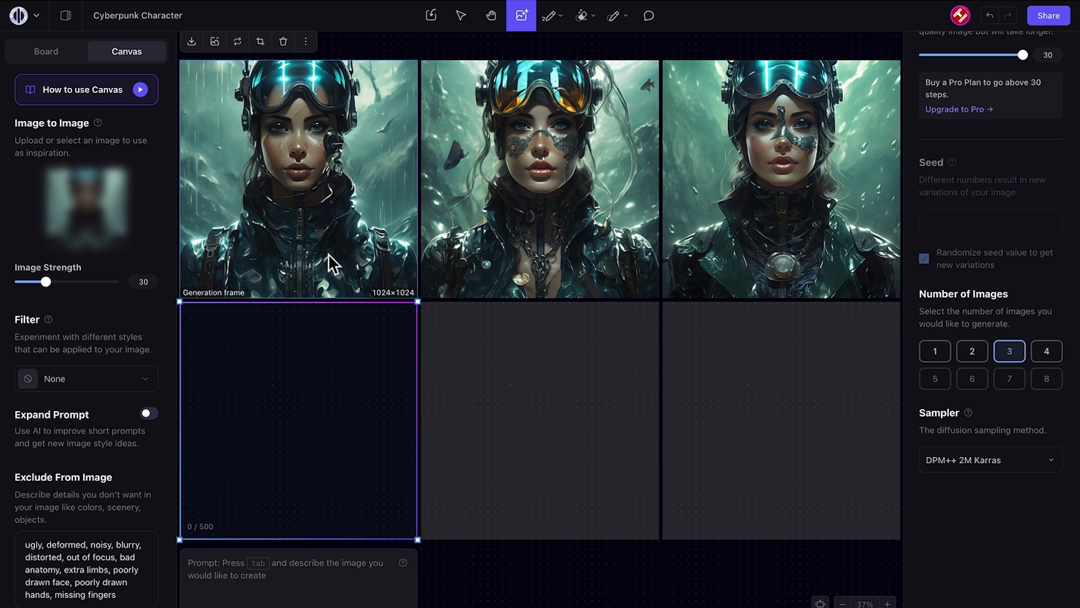
mouse_move(735, 214)
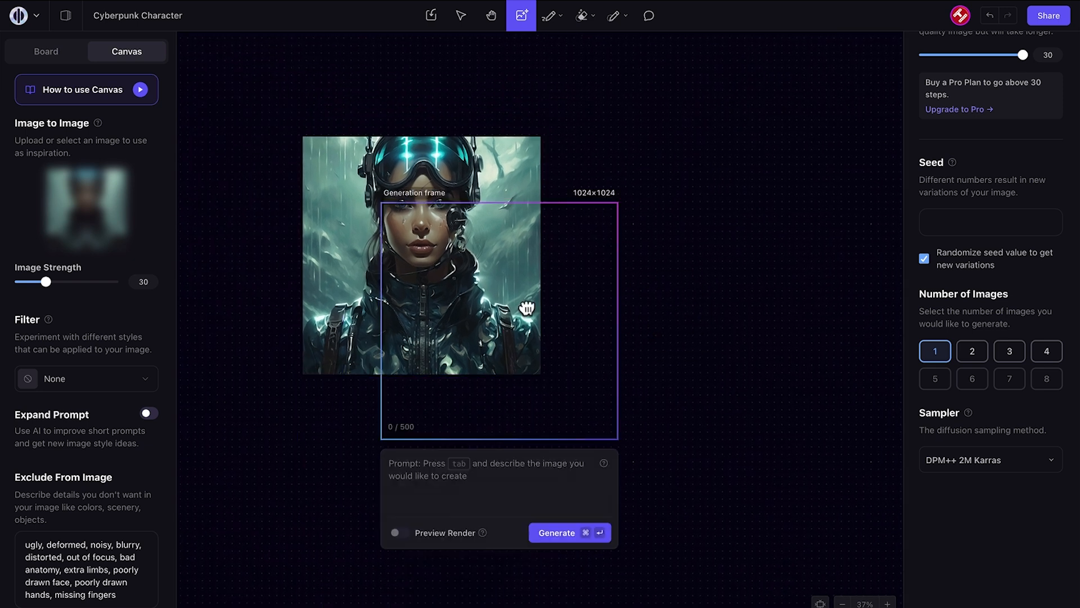
Step: Move the frame over the portrait's right edge at 672×1024 and outpaint to extend it rightward
drag(525, 307, 627, 257)
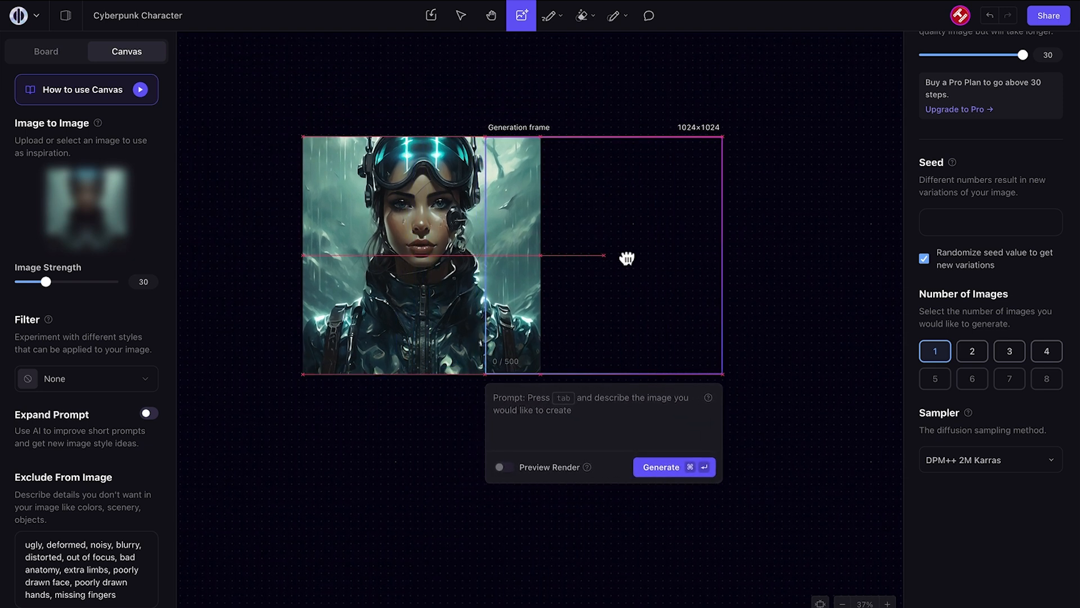
drag(722, 257, 641, 256)
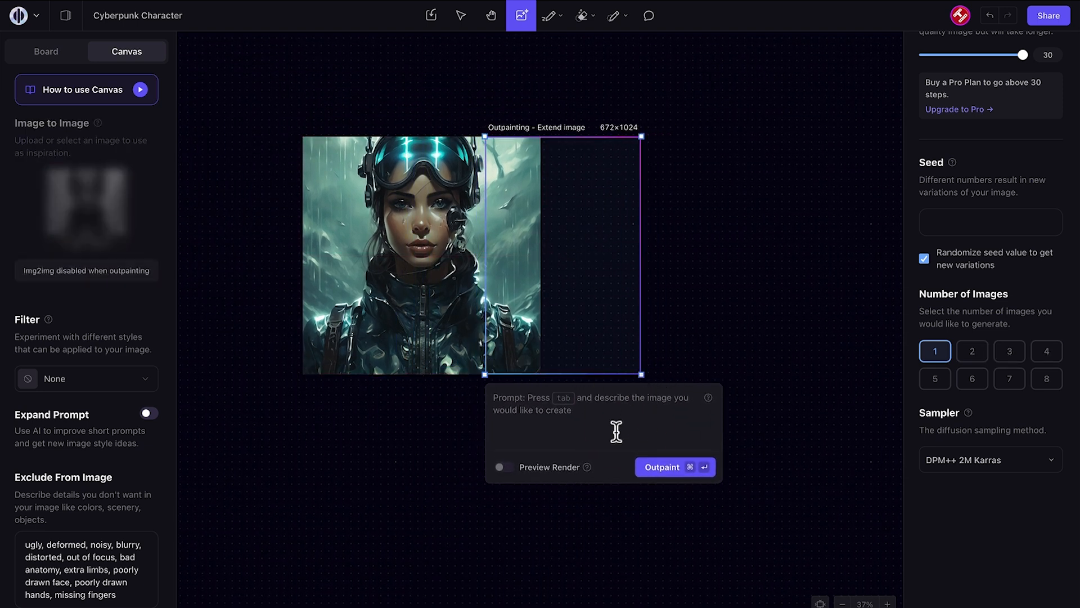
click(674, 466)
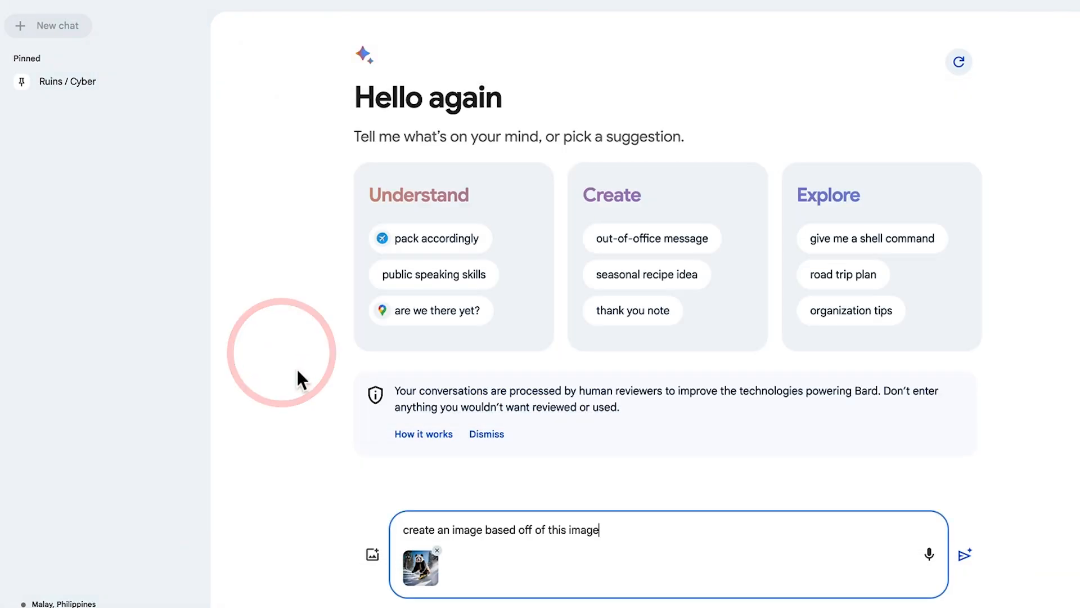
Step: Submit the attached snowboarding panda image and review Gemini's four generated panda variations
click(965, 554)
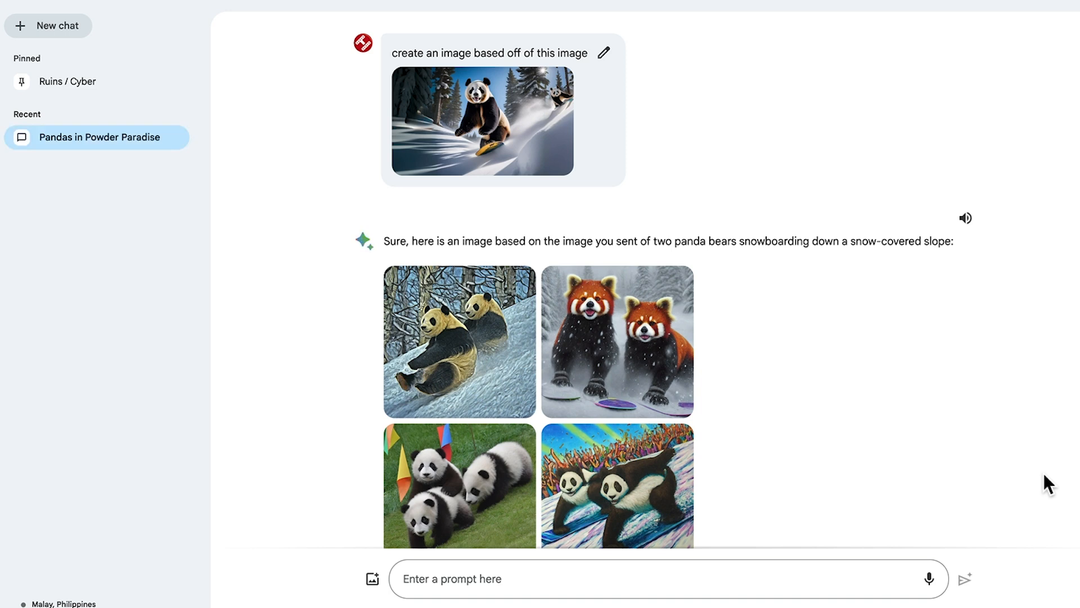
mouse_move(318, 421)
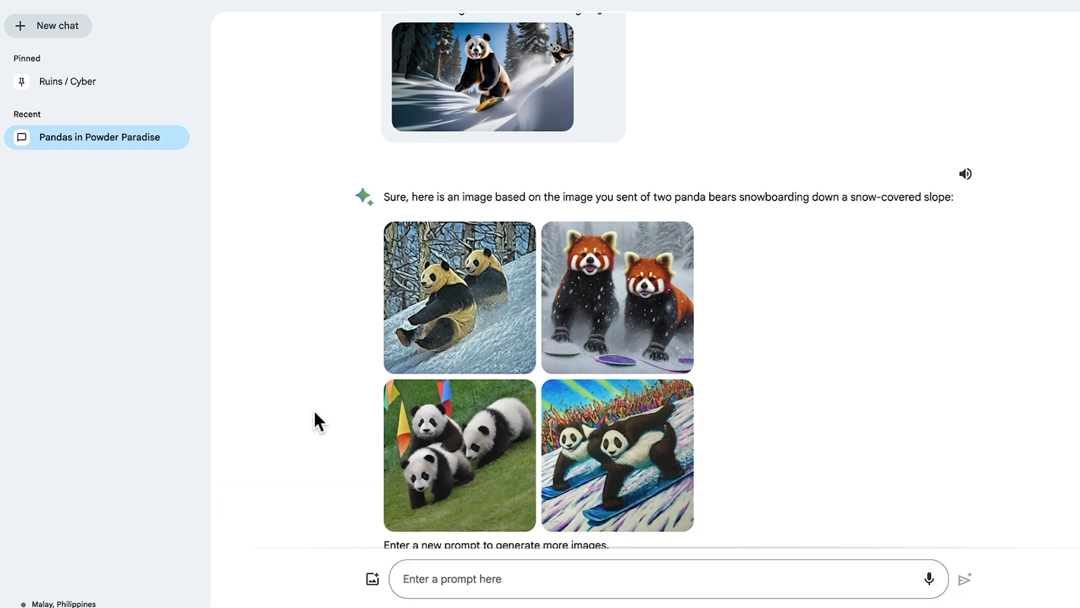
scroll(up, 3)
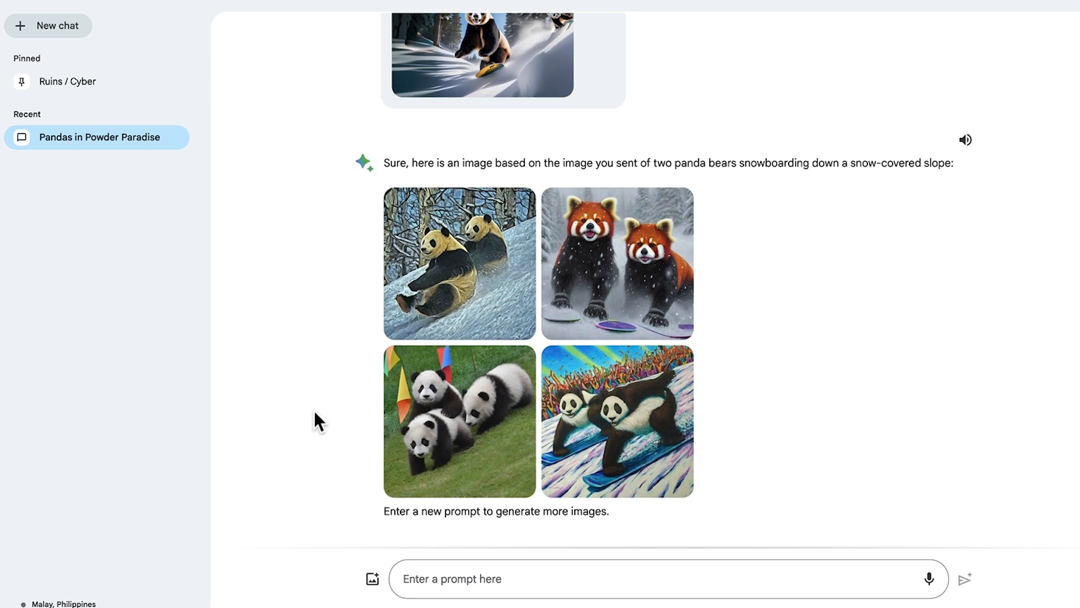